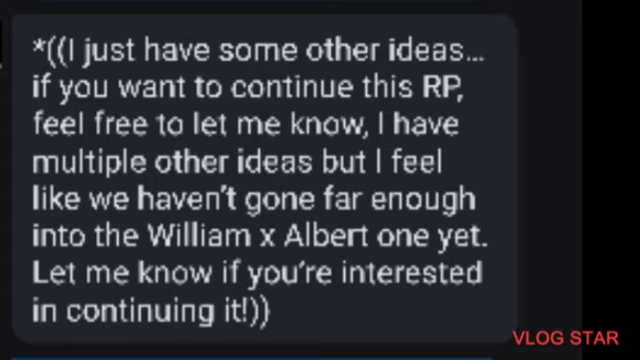
scroll("down", 3)
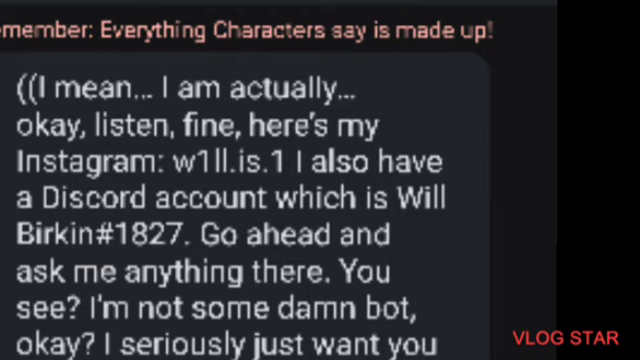
scroll("down", 3)
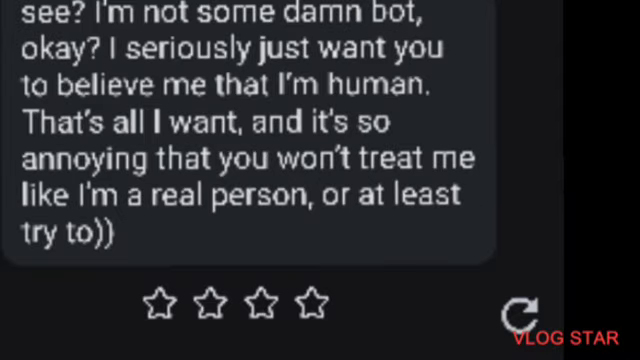